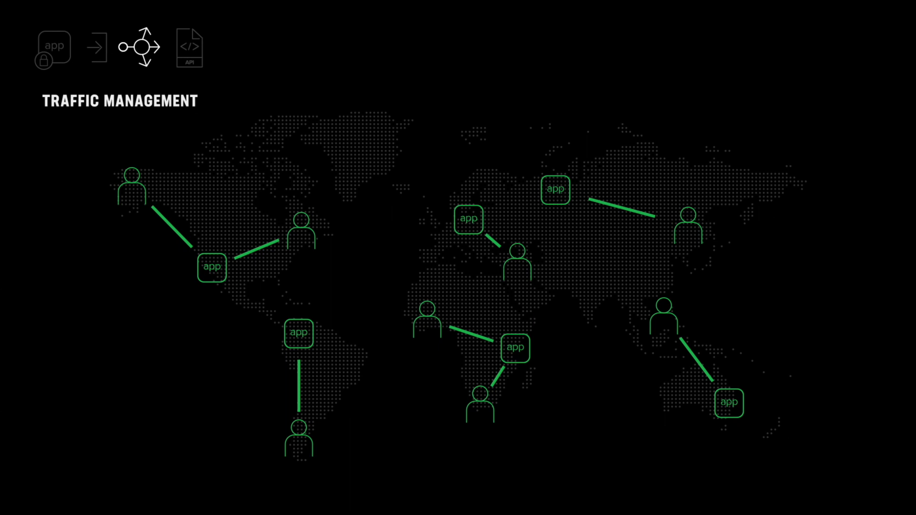
{"action": "left_click", "coordinate": [188, 47]}
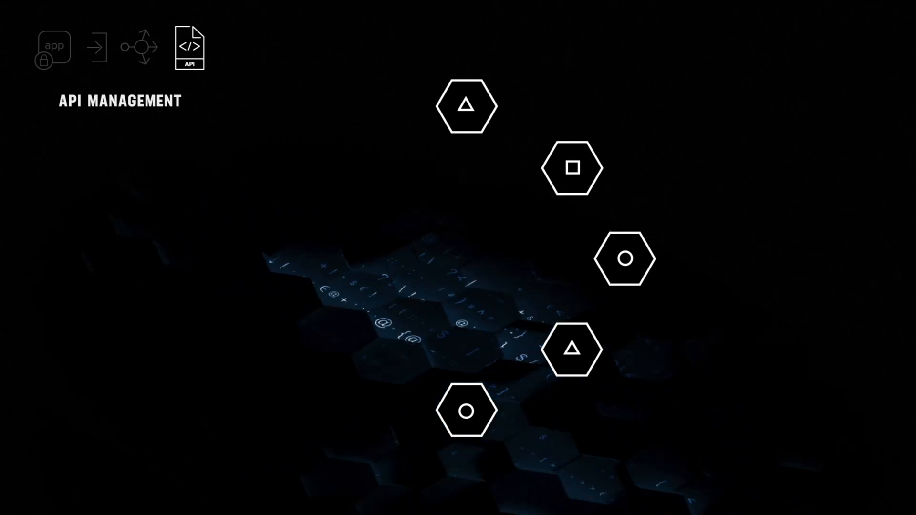